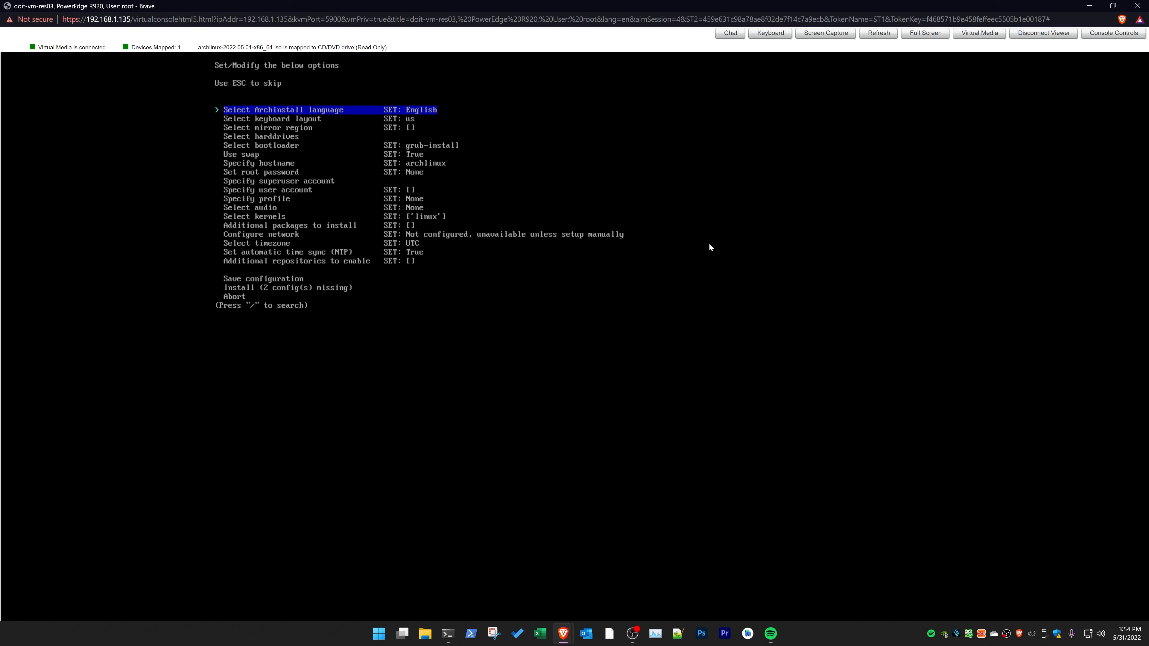
- Choose a package mirror region from the mirror region list
key("Down")
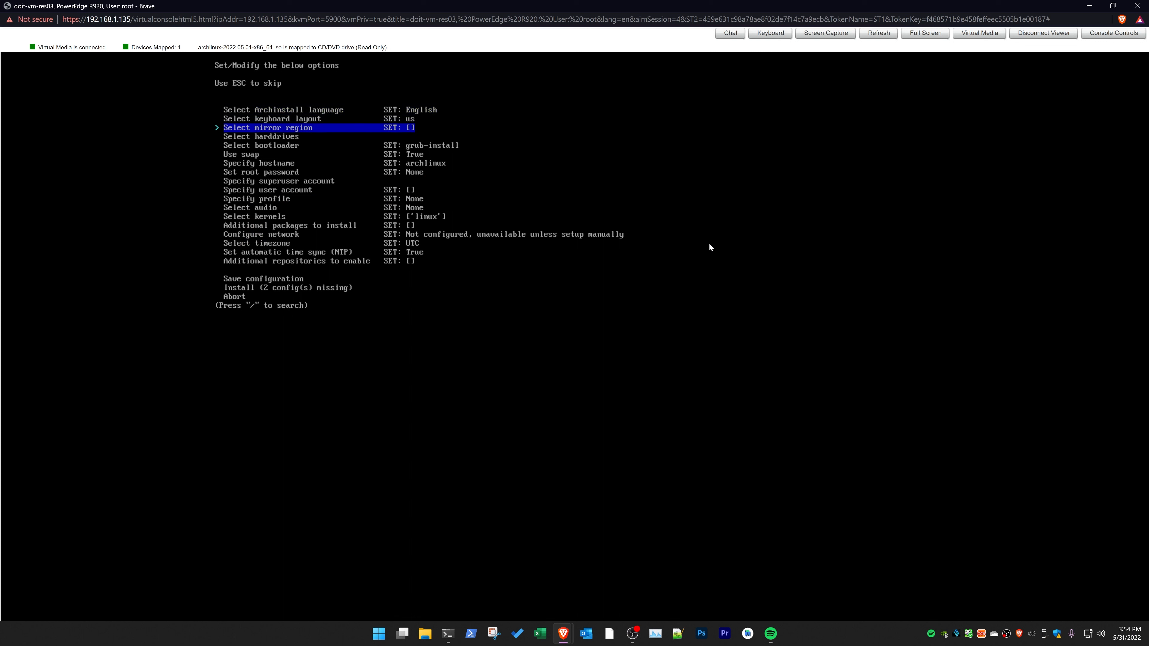
left_click(268, 126)
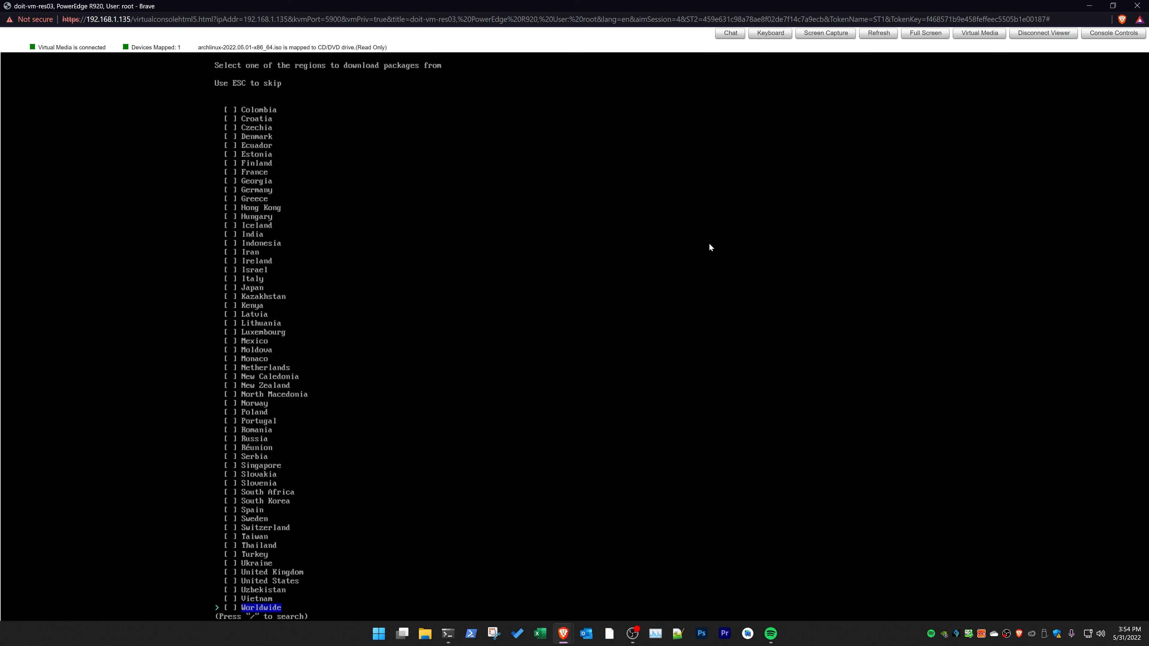
key("Up")
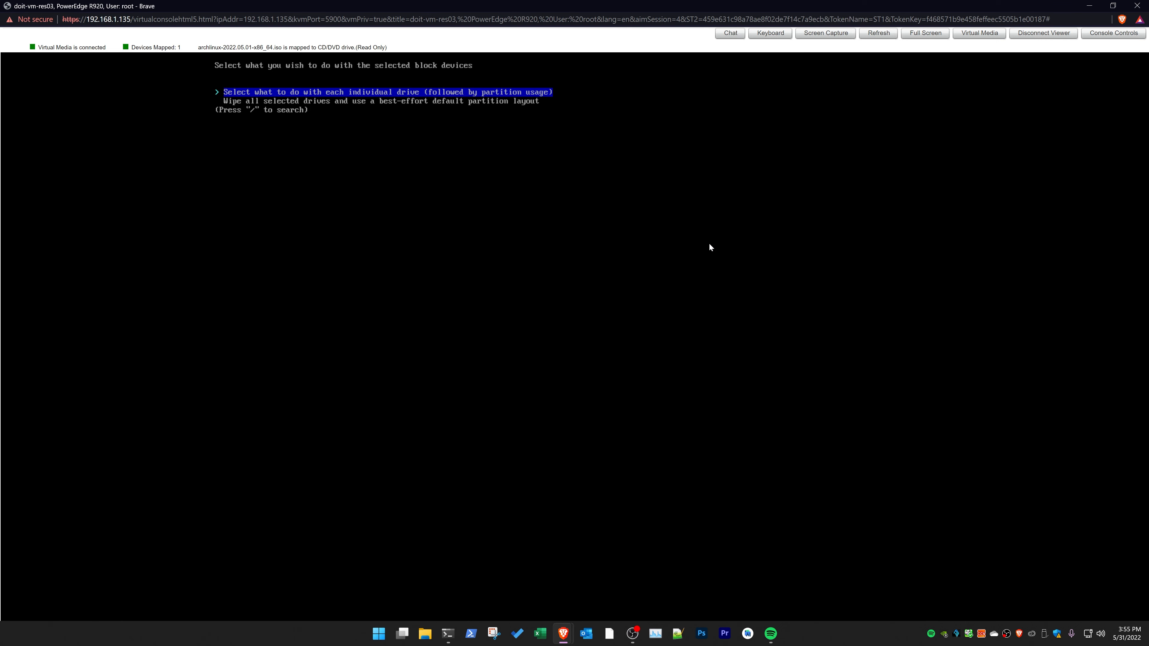
- Accept the best-effort default partition layout for /dev/sda and decline swap on zram
key("Return")
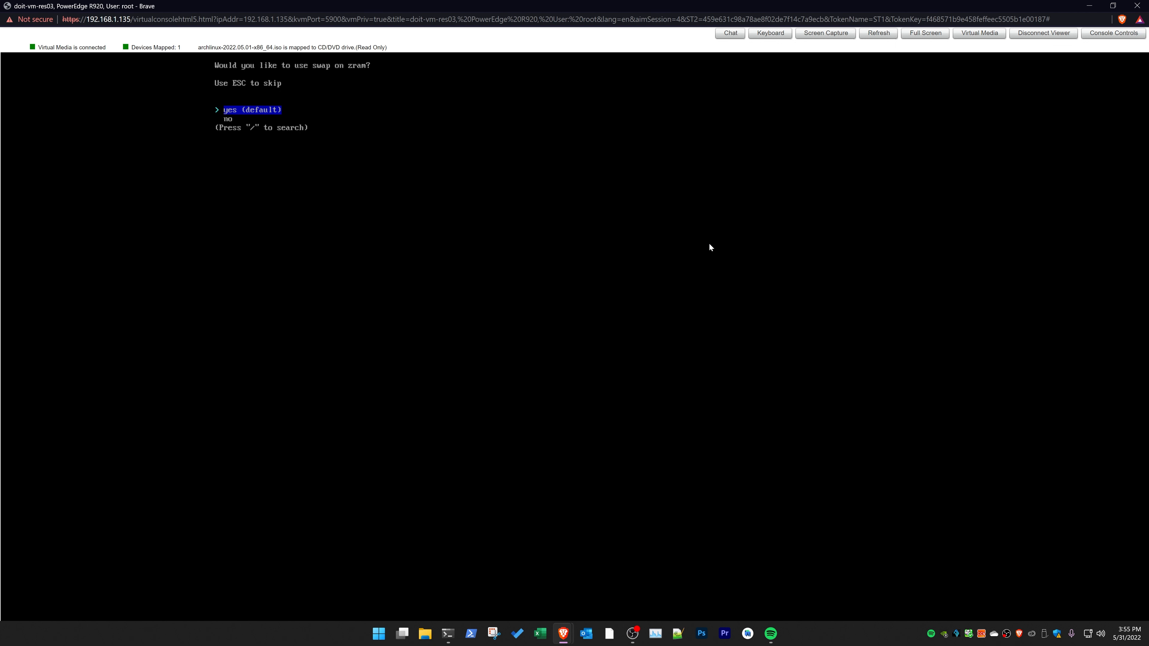
key("enter")
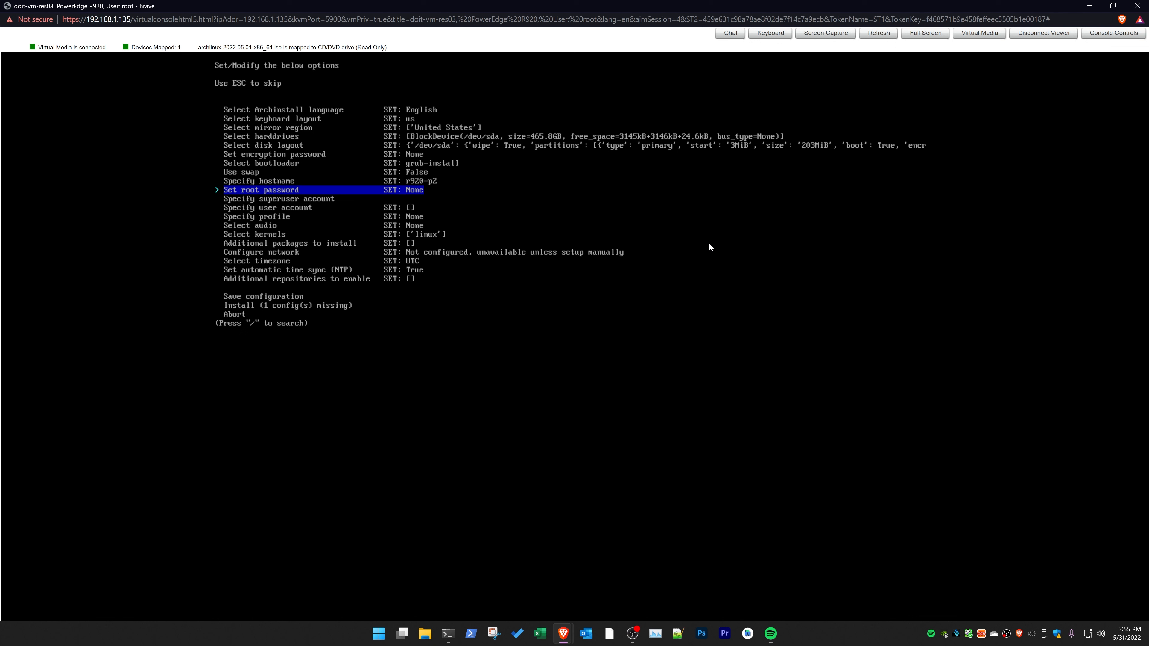
- Set the root password and have the ISO's network configuration copied into the installation
key("Return")
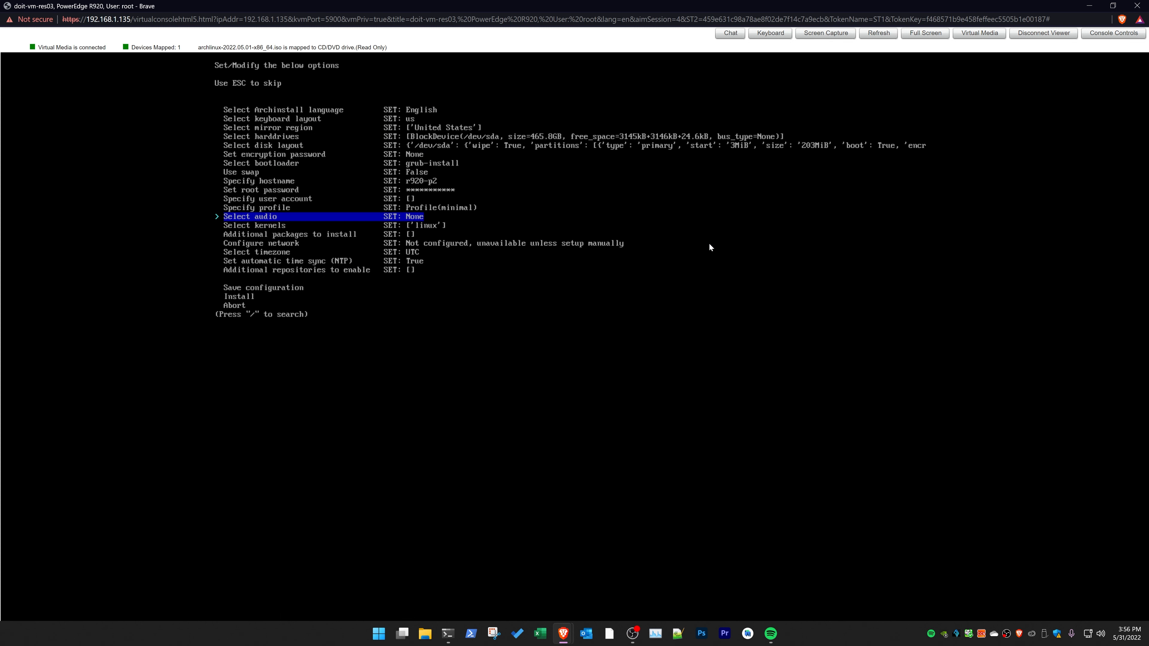
left_click(261, 243)
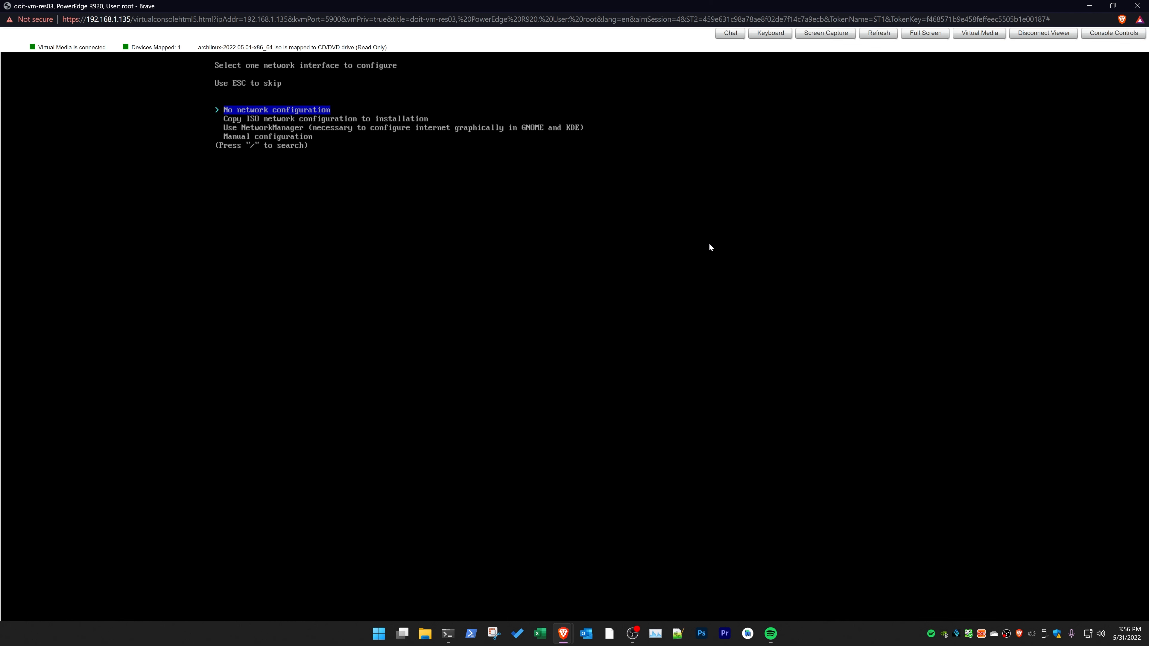
key("Down")
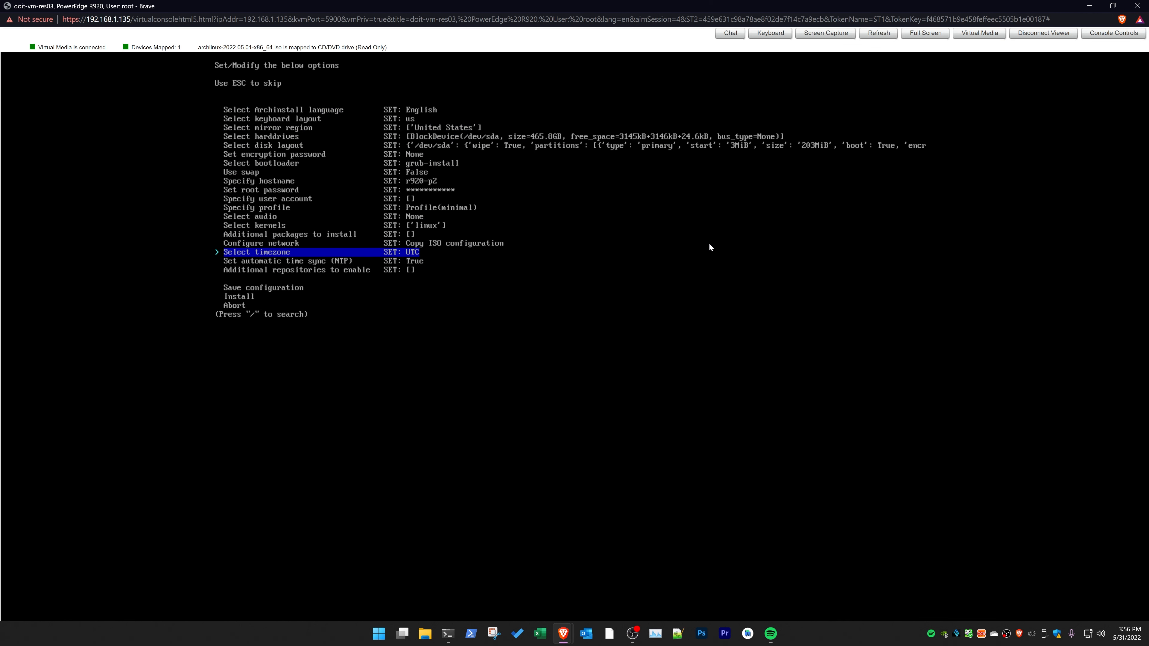
- Run the install to completion without errors, then reboot the server
left_click(256, 252)
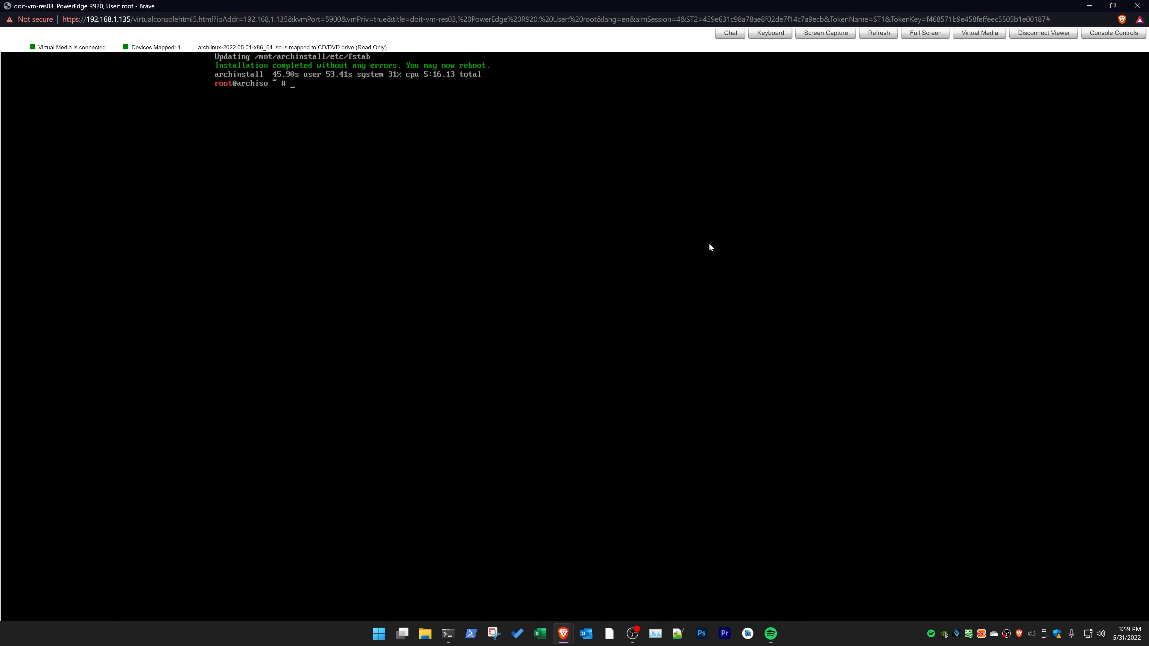
type("reboot")
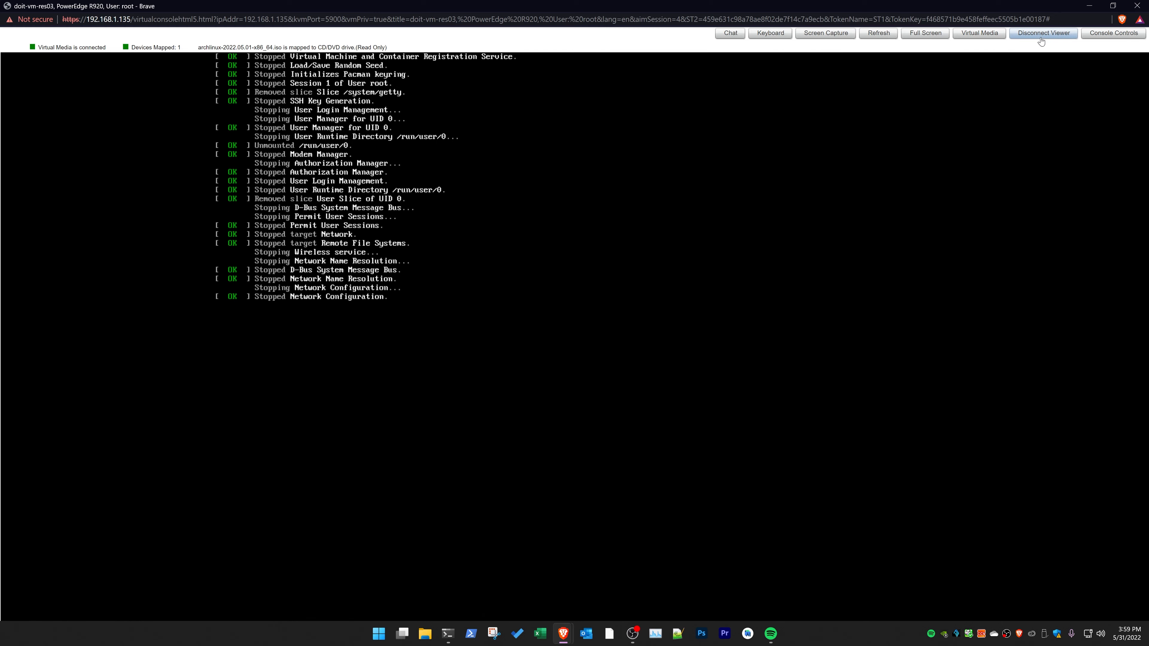
- Unmap the Arch ISO from the virtual CD/DVD drive and confirm
left_click(978, 33)
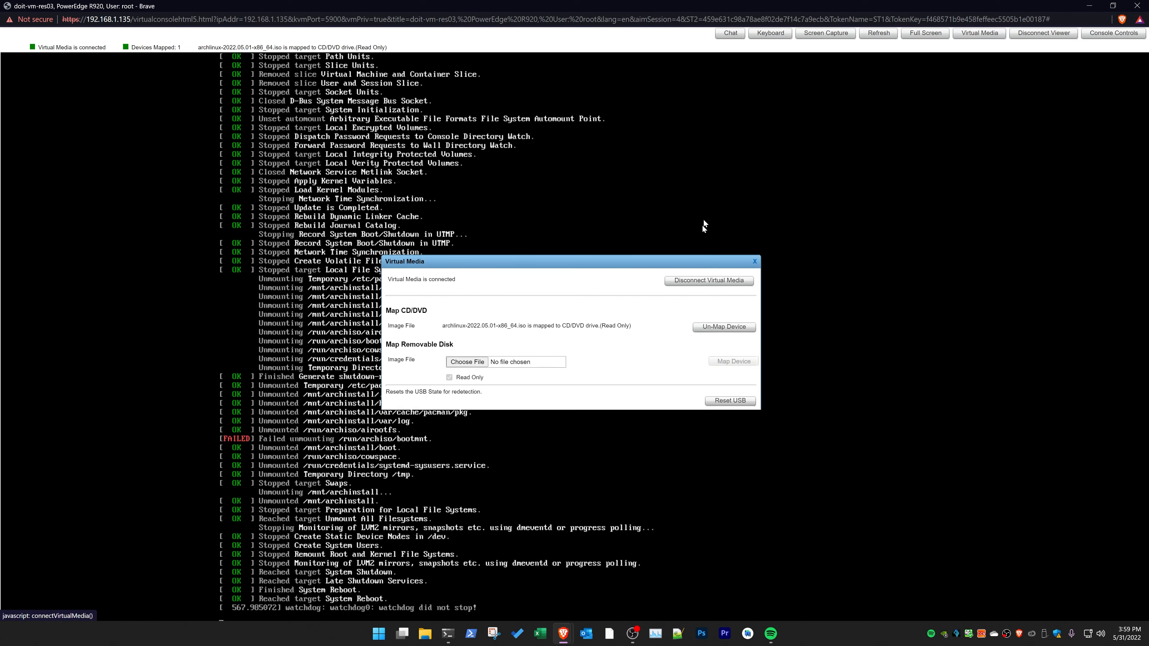
left_click(722, 326)
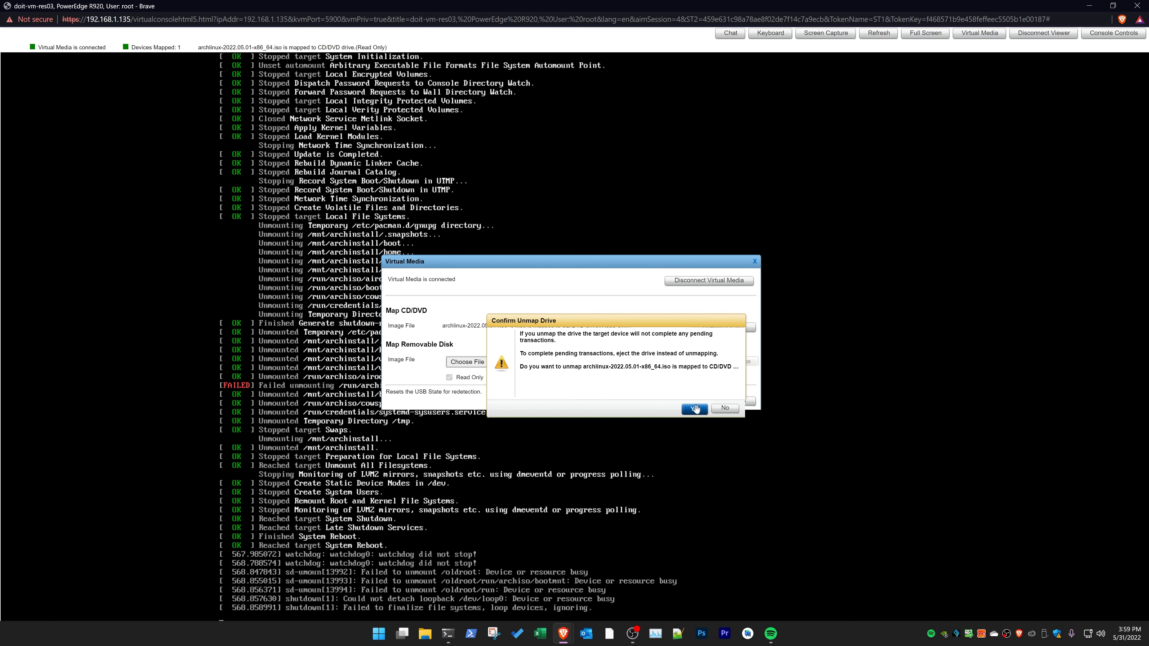
left_click(693, 409)
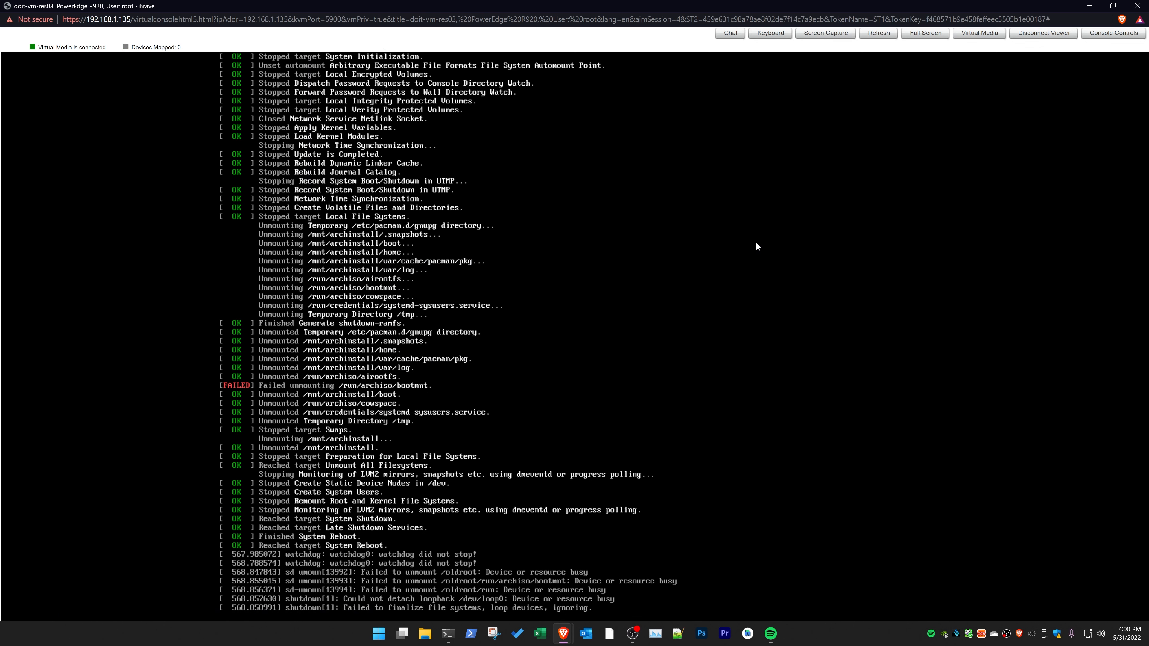